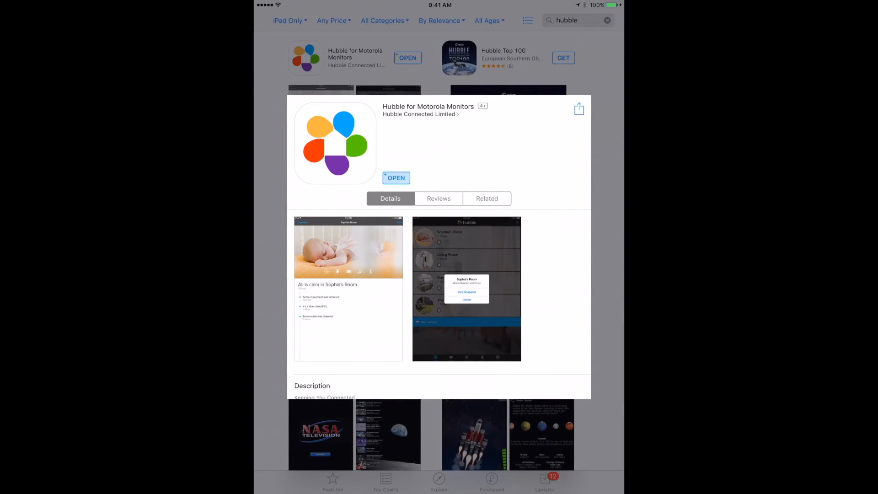
Step: Launch Hubble for Motorola Monitors from its App Store page
{"action": "left_click", "coordinate": [396, 178]}
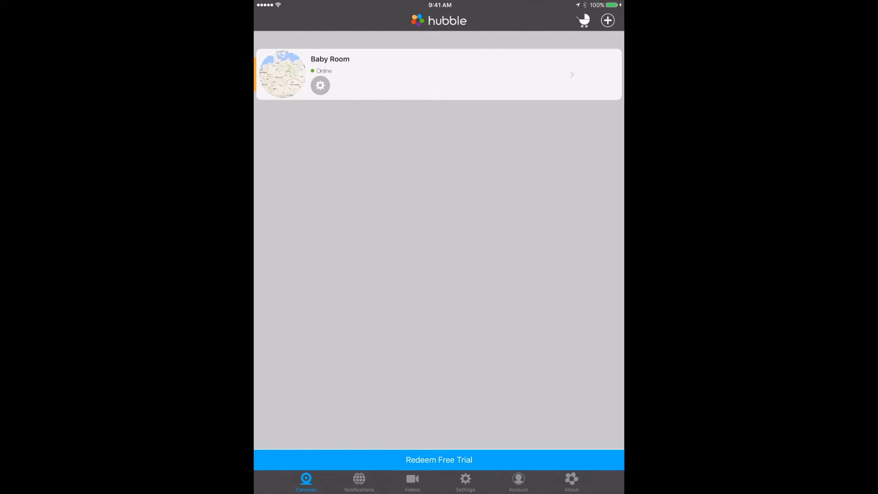
Step: Open the Baby Room camera settings and expand Details showing model, firmware and plan
{"action": "left_click", "coordinate": [608, 21]}
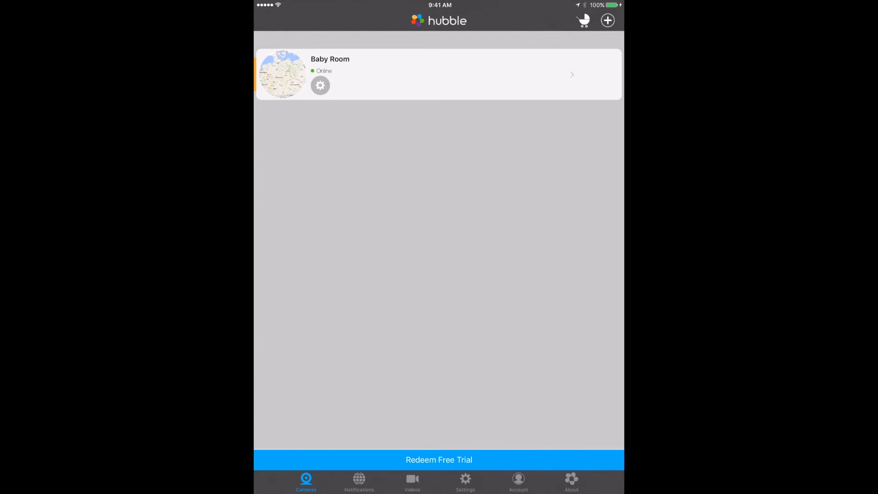
{"action": "left_click", "coordinate": [320, 85]}
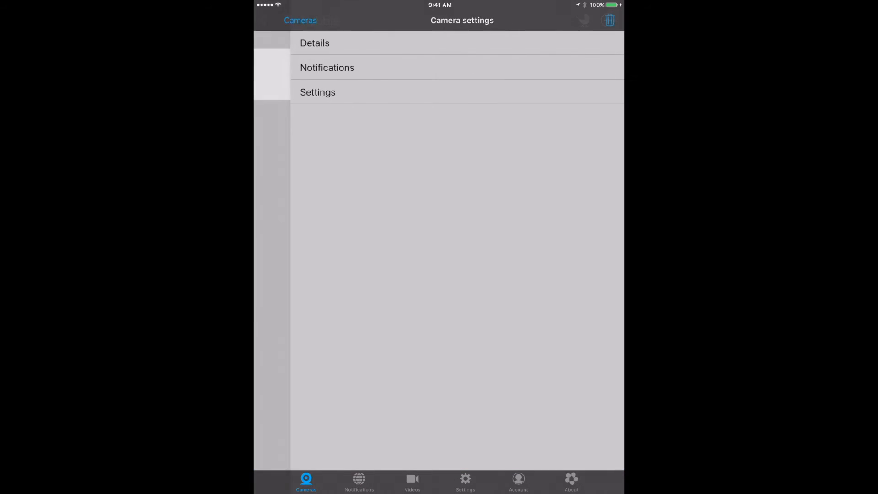
{"action": "left_click", "coordinate": [315, 42]}
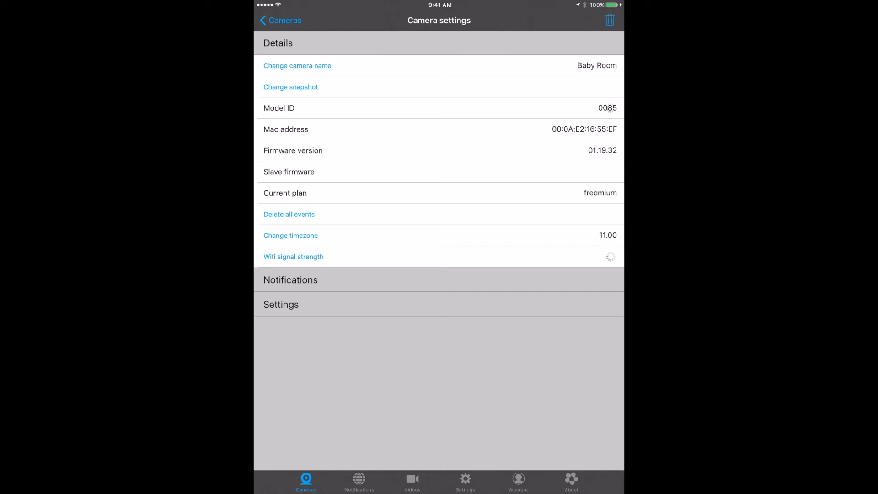
Step: Expand Notifications to show the motion, sound and temperature alert options
{"action": "left_click", "coordinate": [293, 256]}
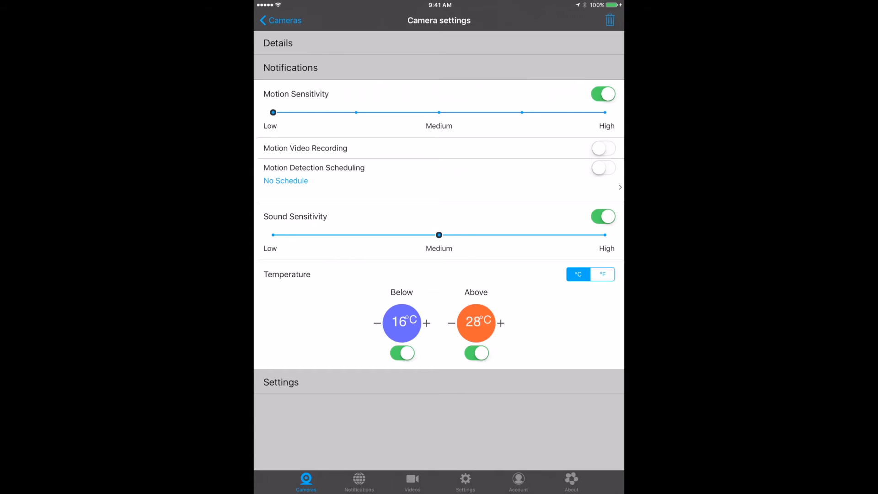
Step: Turn off Motion Sensitivity and expand night vision, brightness and volume settings
{"action": "left_click", "coordinate": [603, 93]}
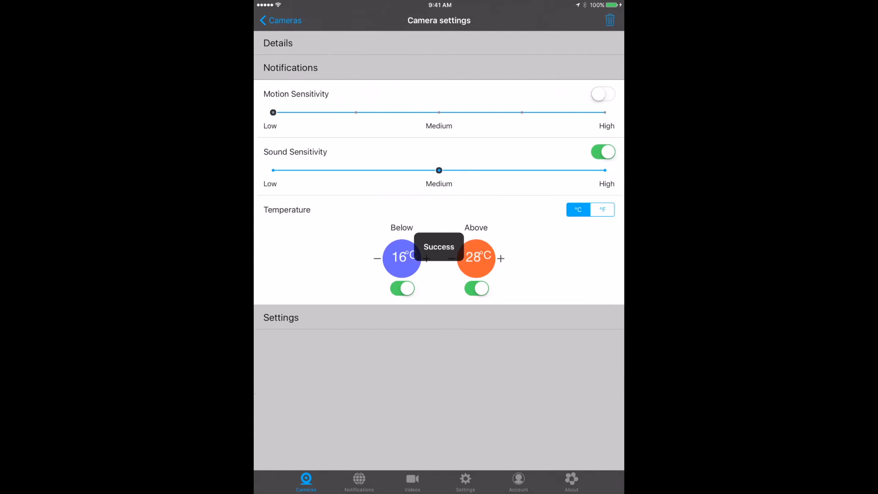
{"action": "left_click", "coordinate": [603, 93]}
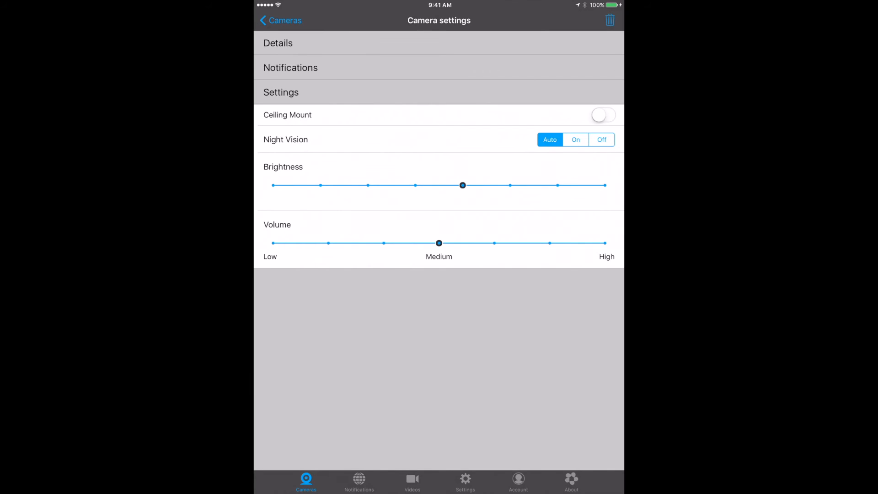
Step: Return to Cameras and open the Baby Room live stream with its event list
{"action": "left_click", "coordinate": [280, 20]}
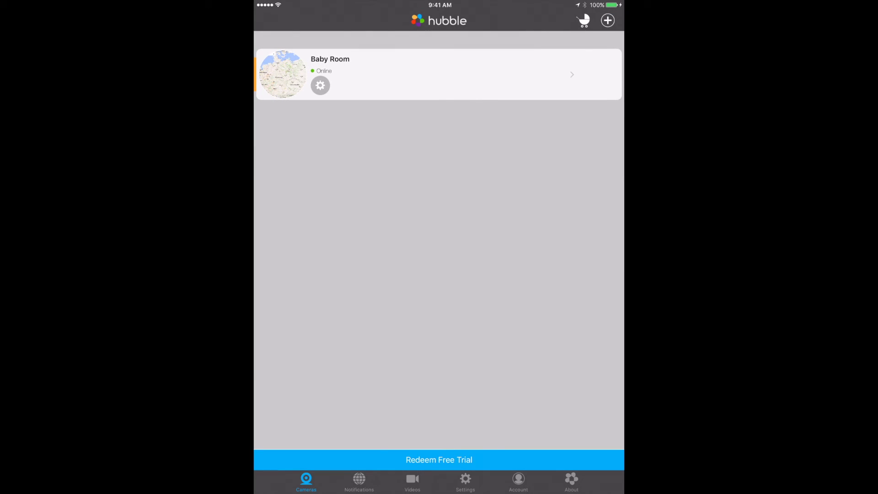
{"action": "left_click", "coordinate": [439, 75]}
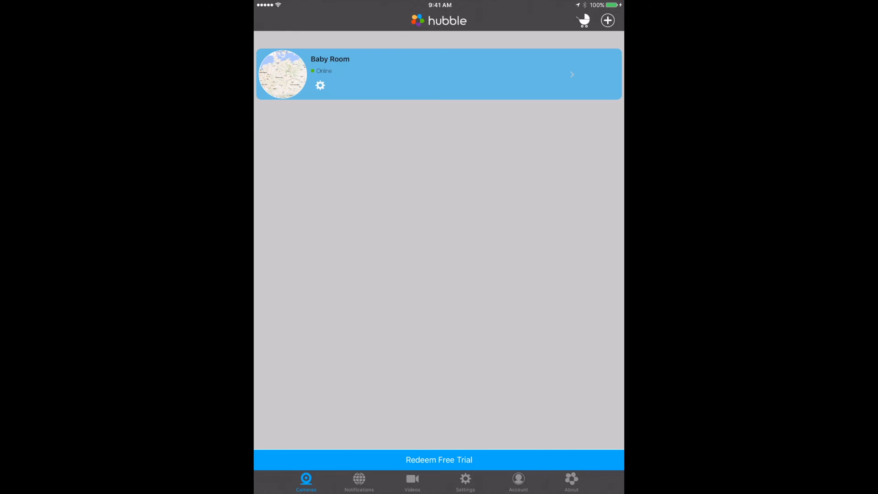
{"action": "left_click", "coordinate": [439, 74]}
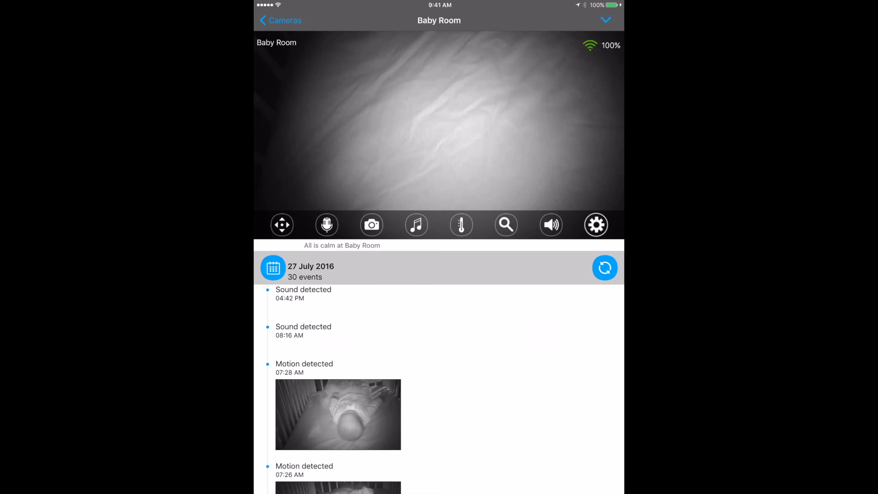
Step: Bring up the pan/tilt pad and tilt the Baby Room camera down and up
{"action": "left_click", "coordinate": [281, 224]}
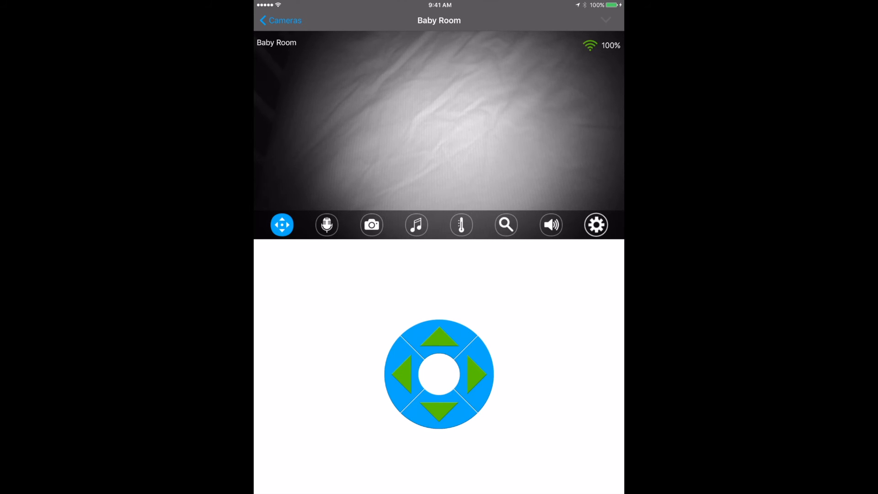
{"action": "left_click", "coordinate": [439, 412]}
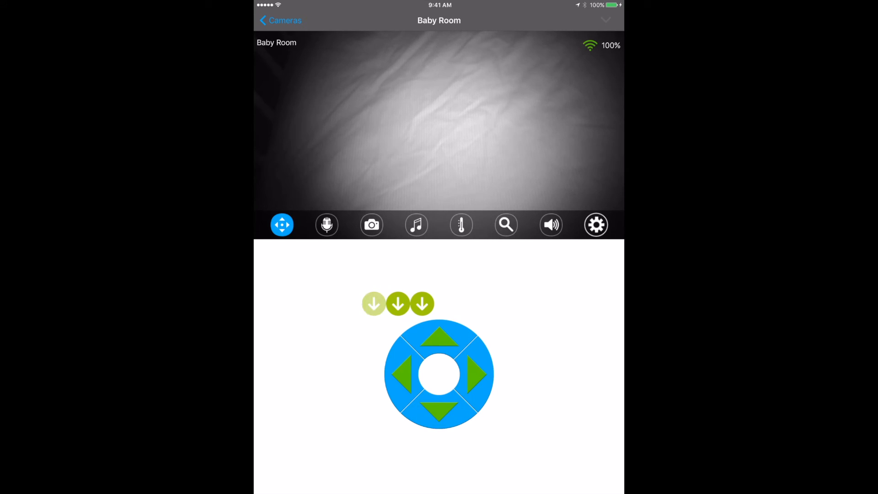
{"action": "left_click", "coordinate": [422, 304]}
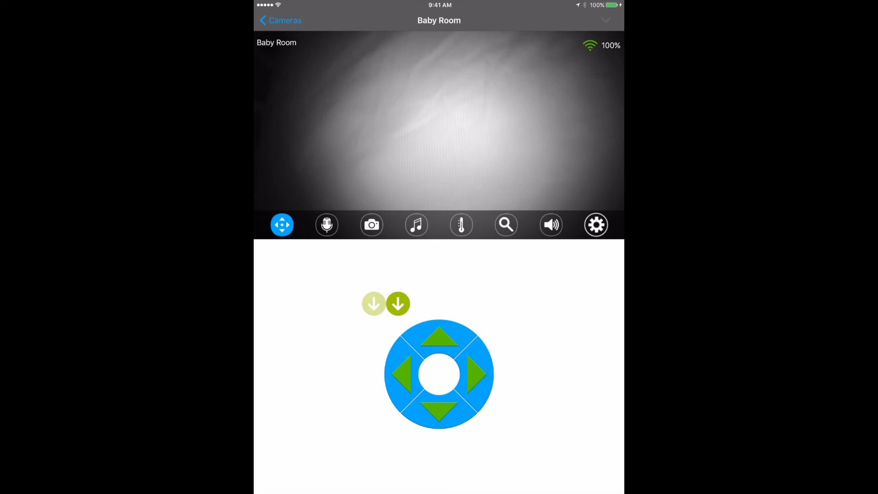
{"action": "left_click", "coordinate": [397, 304]}
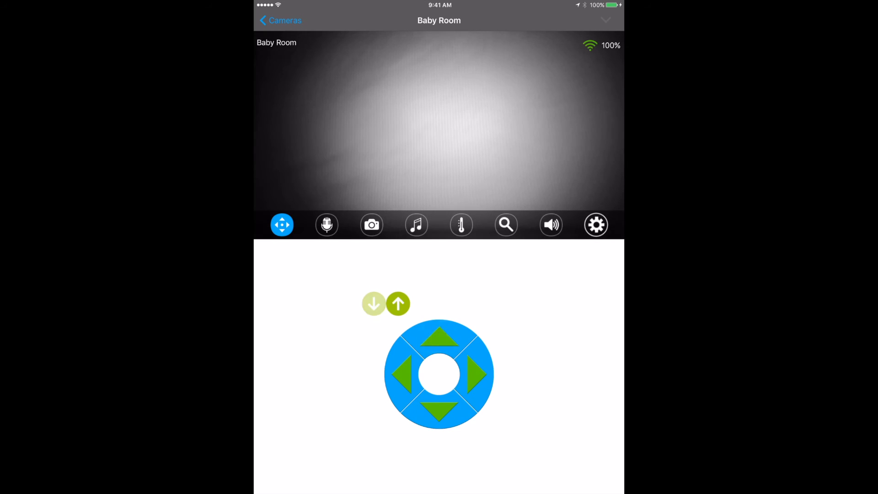
{"action": "left_click", "coordinate": [439, 335]}
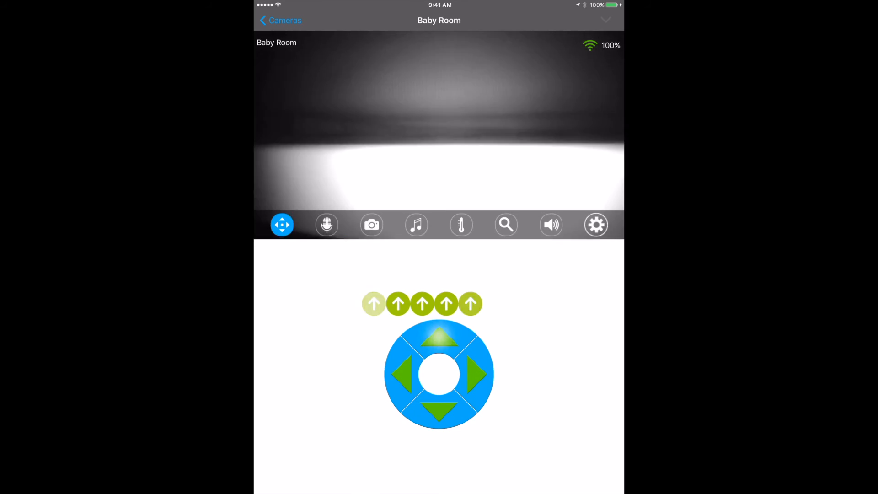
{"action": "left_click", "coordinate": [439, 336]}
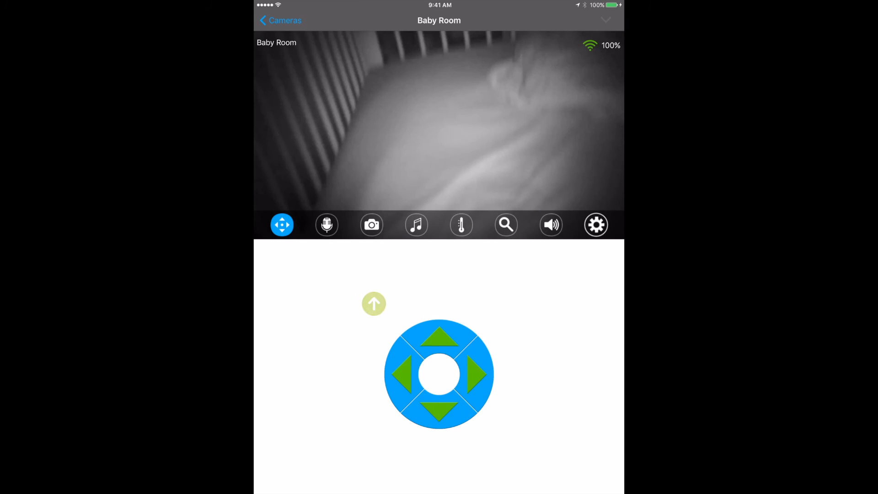
Step: Aim the camera down into the crib and bring up Tap to talk
{"action": "left_click", "coordinate": [439, 336]}
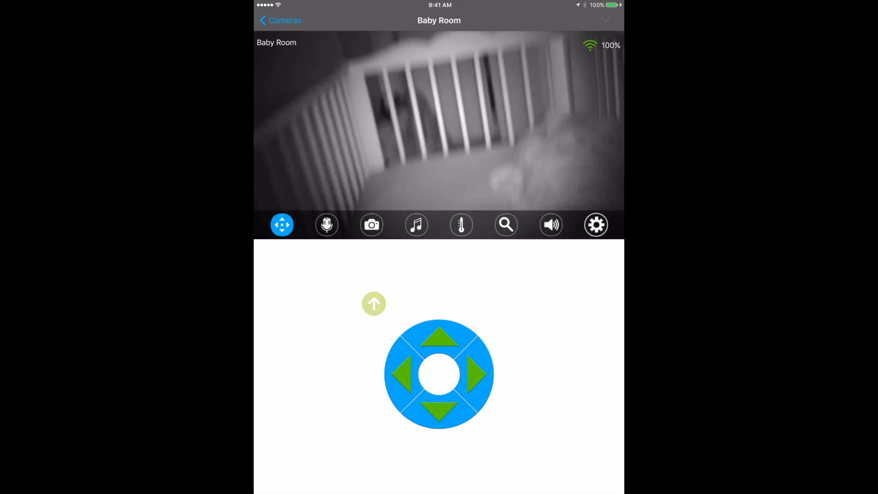
{"action": "left_click", "coordinate": [438, 336]}
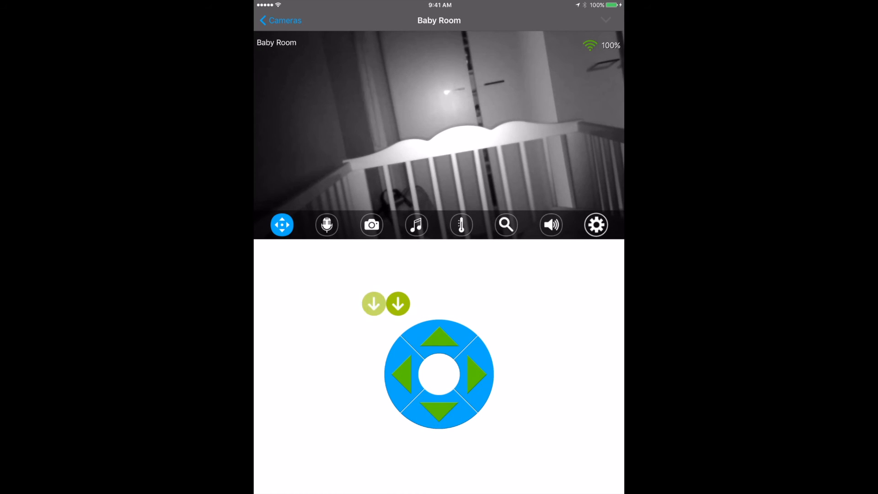
{"action": "left_click", "coordinate": [398, 304]}
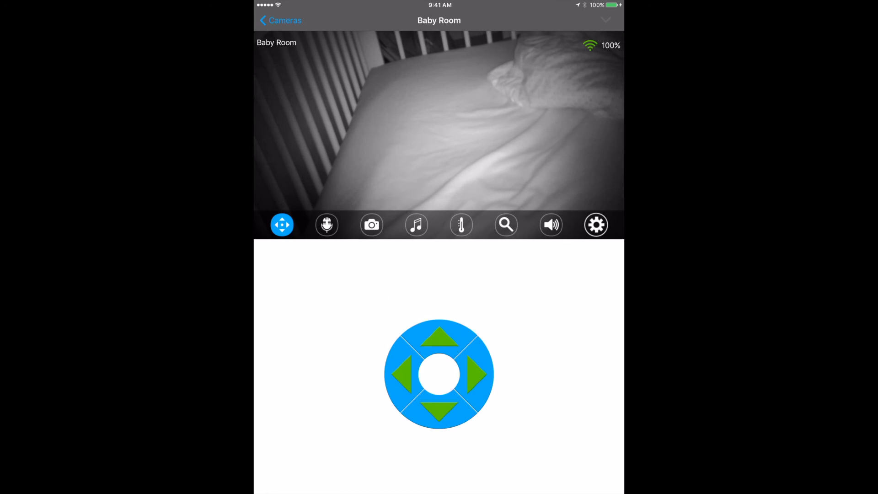
{"action": "left_click", "coordinate": [327, 225]}
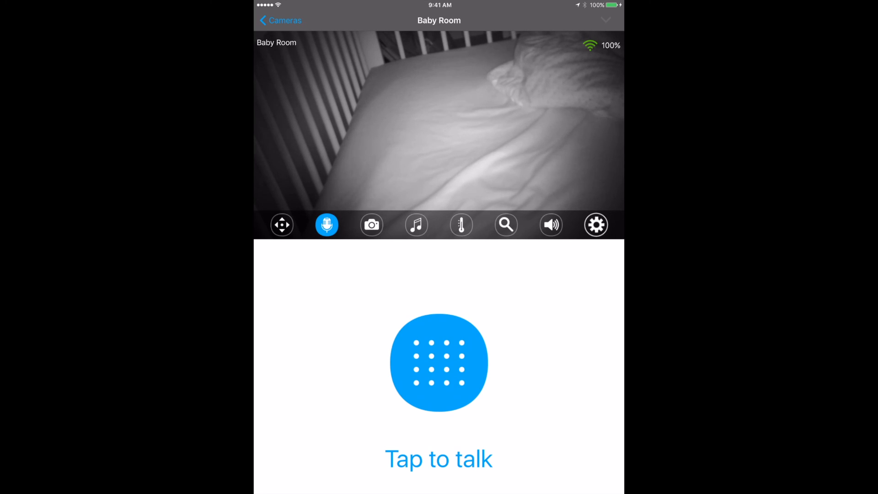
Step: Try the photo tool, play and stop Melody 1 and Melody 3, then show 18.5 °C
{"action": "left_click", "coordinate": [372, 225]}
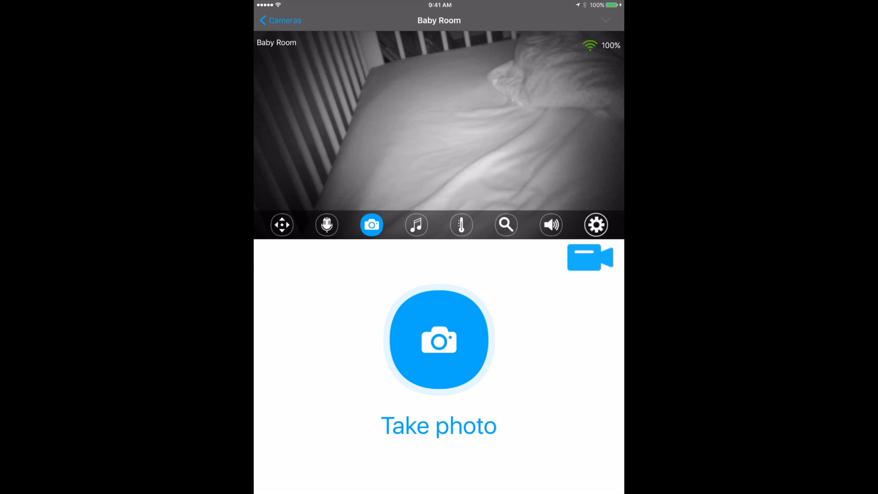
{"action": "left_click", "coordinate": [416, 225]}
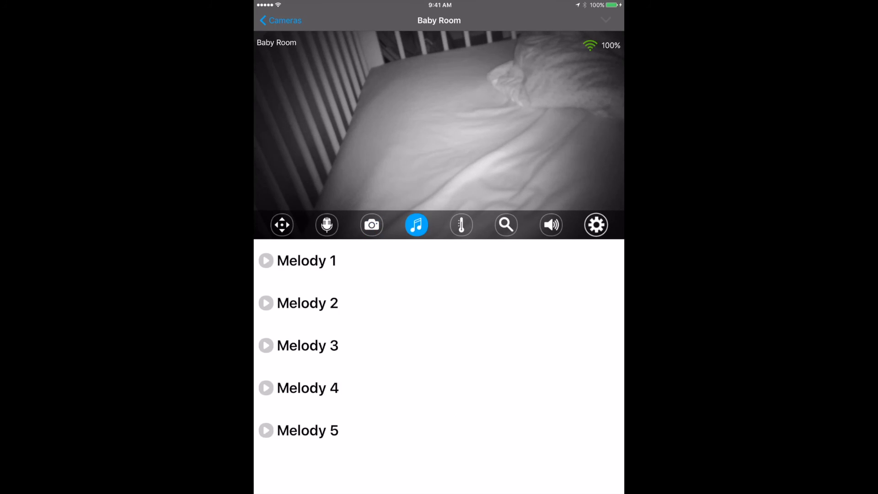
{"action": "left_click", "coordinate": [266, 260]}
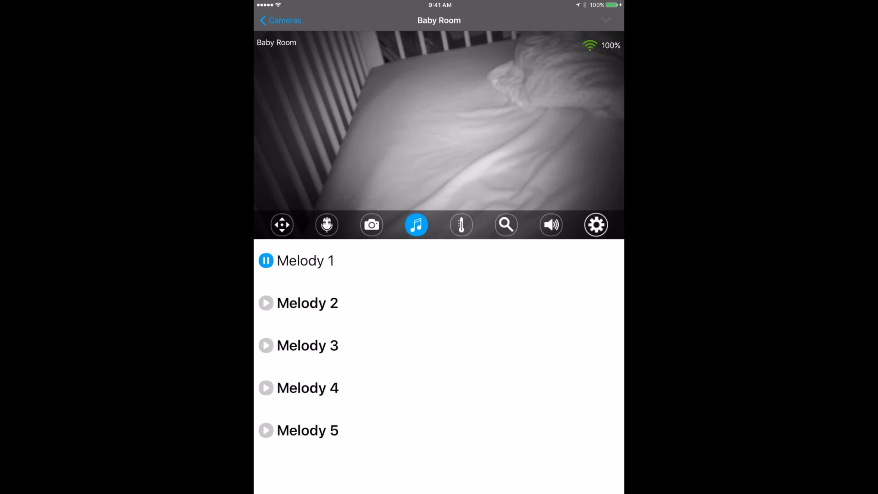
{"action": "left_click", "coordinate": [267, 346]}
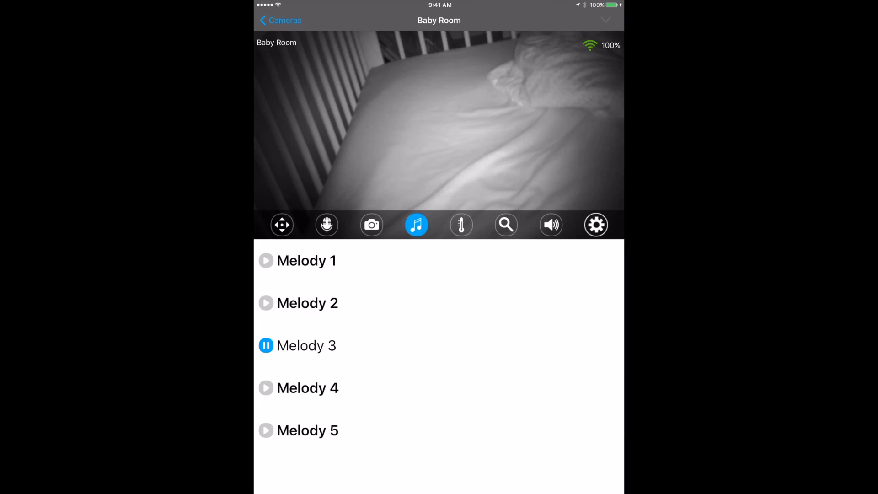
{"action": "left_click", "coordinate": [266, 345]}
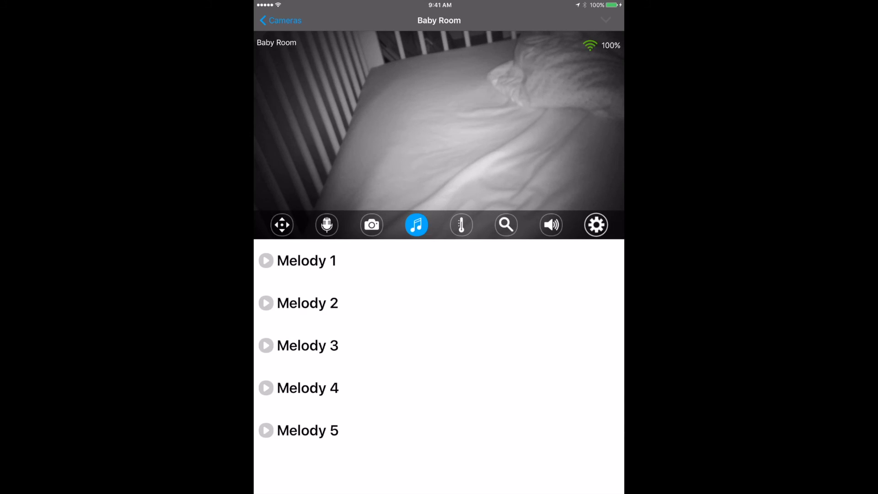
{"action": "left_click", "coordinate": [461, 225]}
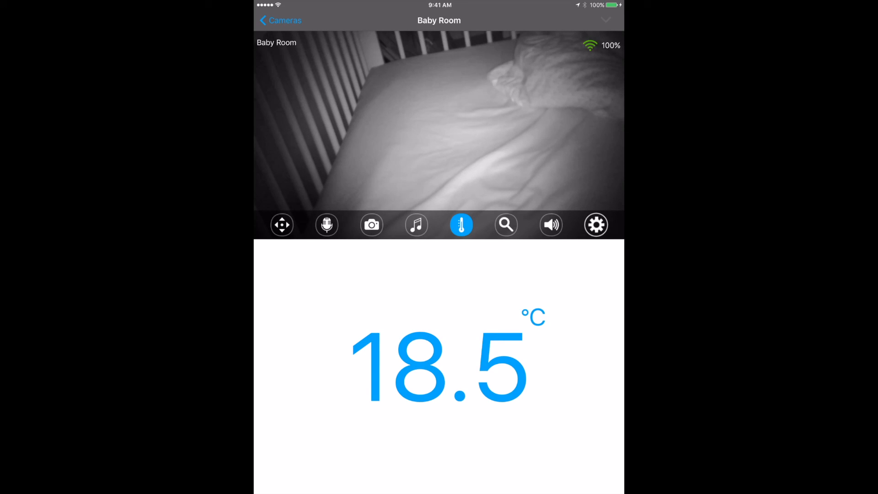
Step: Review Baby Room events, mute and unmute audio, then return to the camera list
{"action": "left_click", "coordinate": [506, 224]}
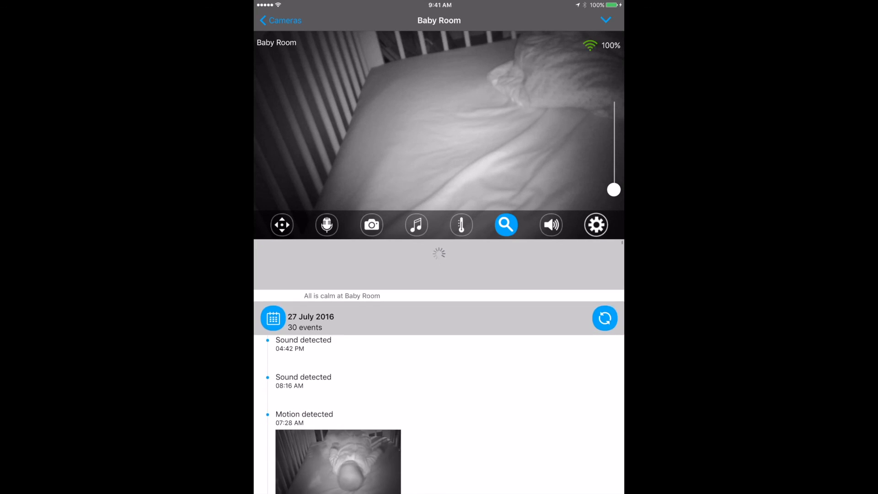
{"action": "scroll", "scroll_direction": "up", "scroll_amount": 3}
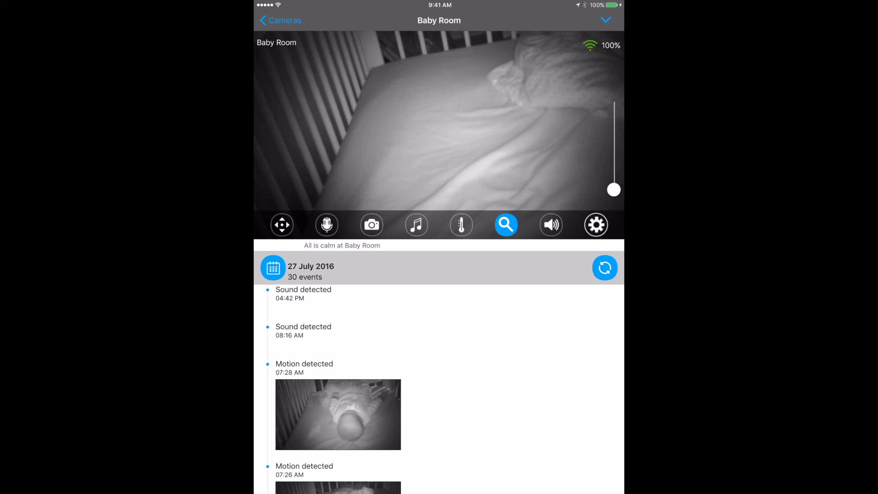
{"action": "left_click", "coordinate": [551, 225]}
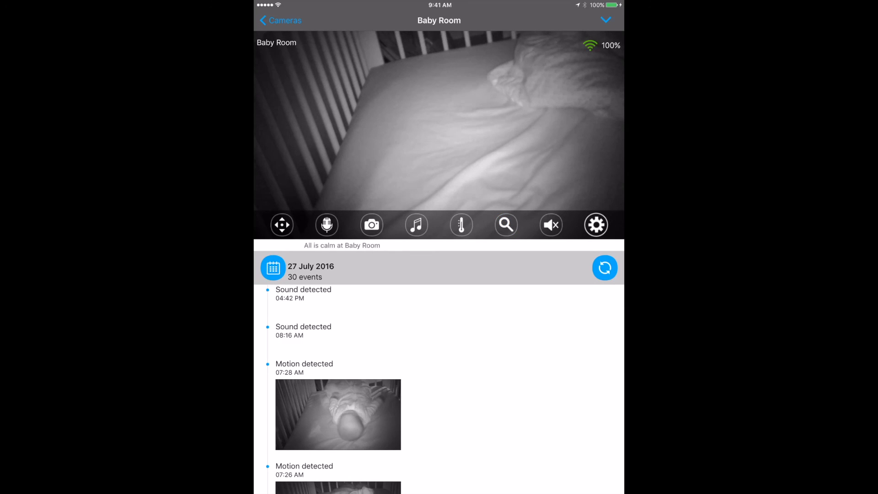
{"action": "left_click", "coordinate": [551, 224]}
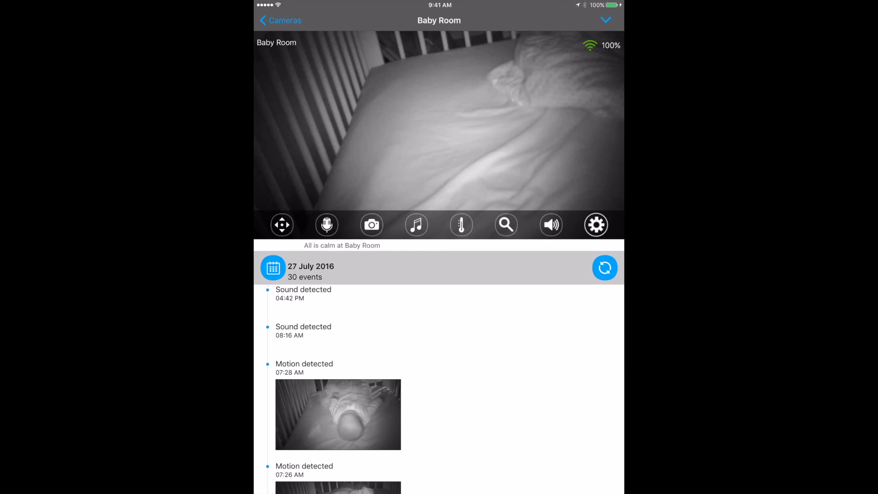
{"action": "left_click", "coordinate": [596, 224]}
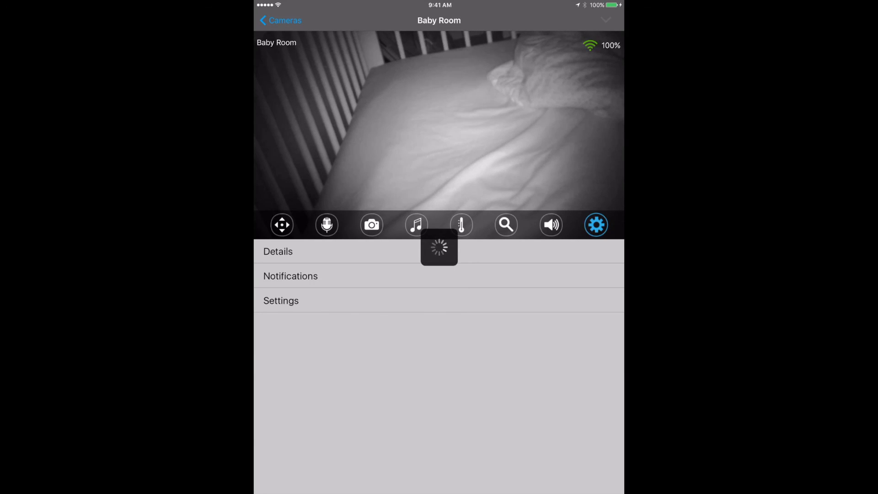
{"action": "left_click", "coordinate": [280, 20]}
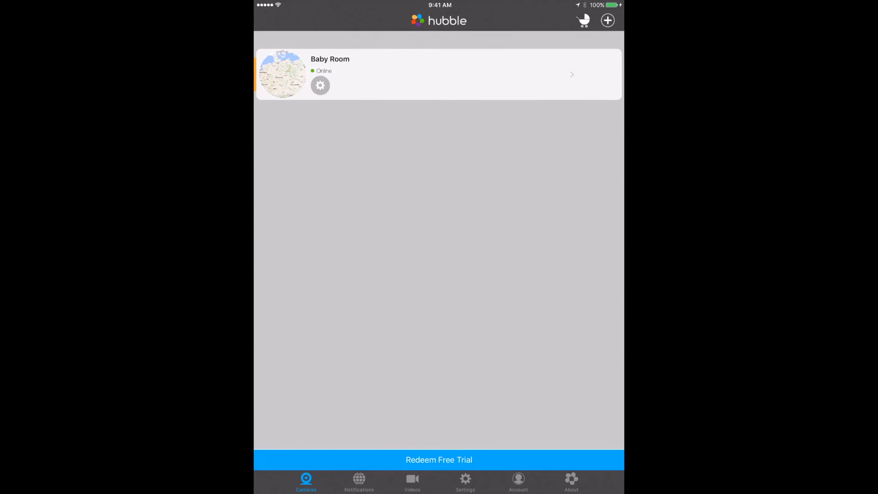
{"action": "left_click", "coordinate": [360, 480]}
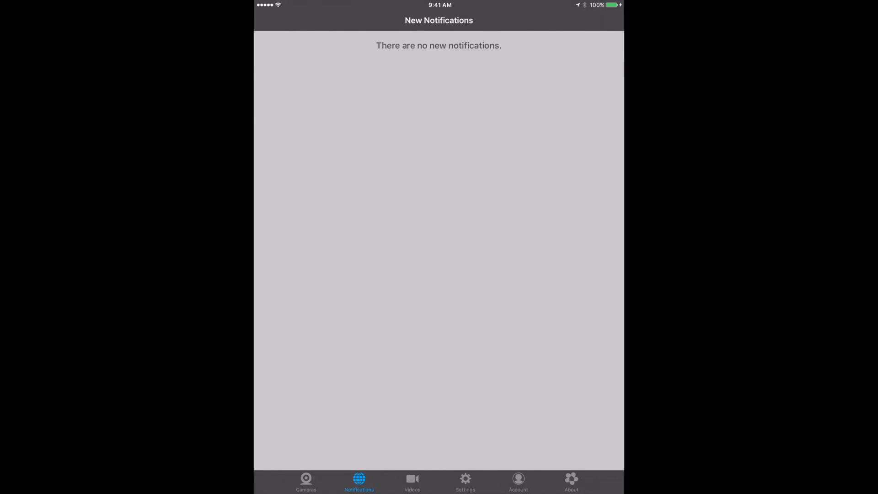
{"action": "left_click", "coordinate": [466, 481]}
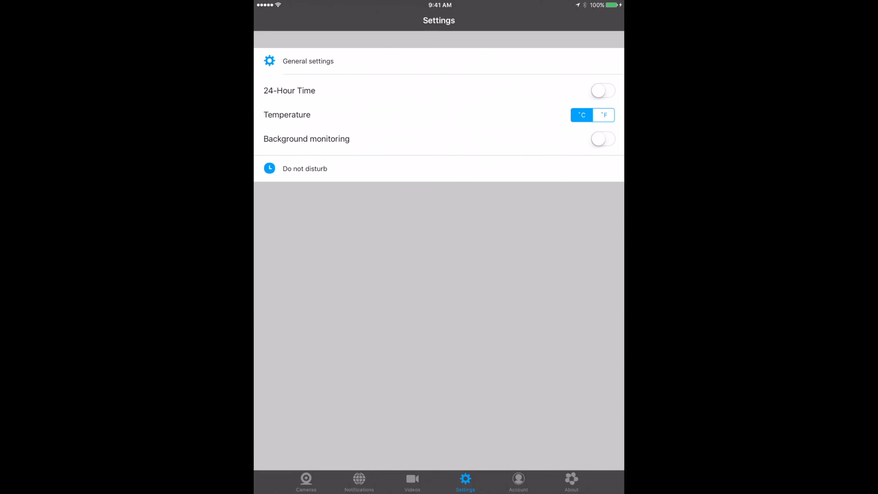
{"action": "left_click", "coordinate": [306, 480]}
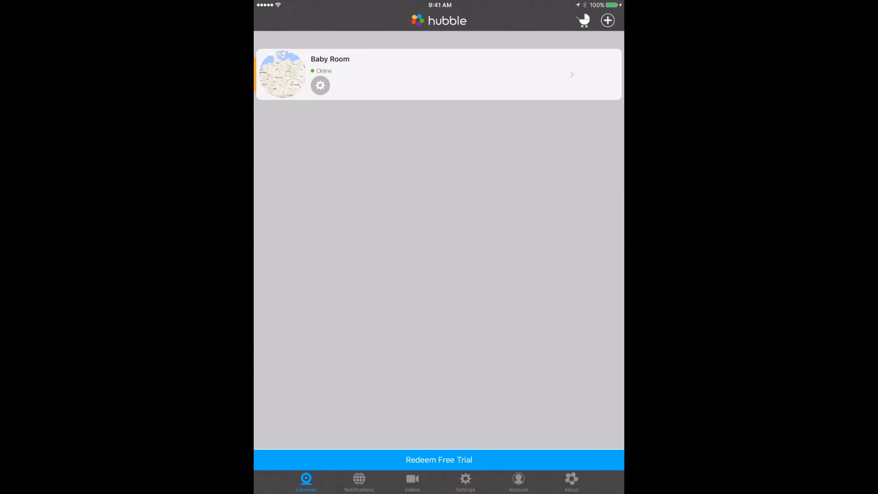